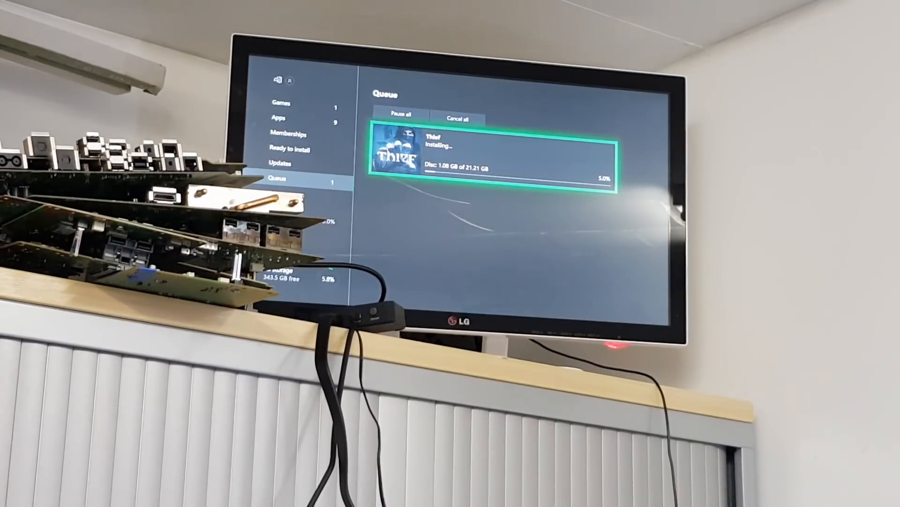
Step: Show the Games list and open Thief's Manage page showing its disc install at 5%
{"action": "left_click", "coordinate": [281, 102]}
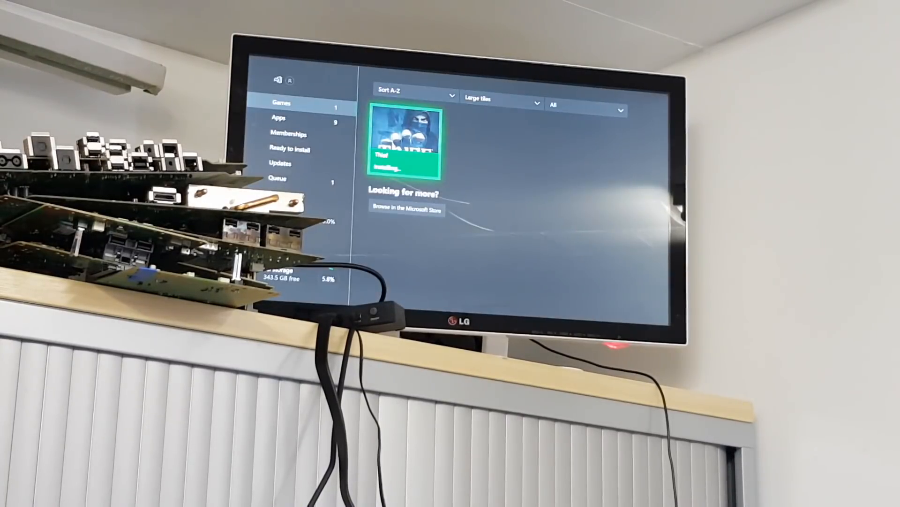
{"action": "left_click", "coordinate": [404, 143]}
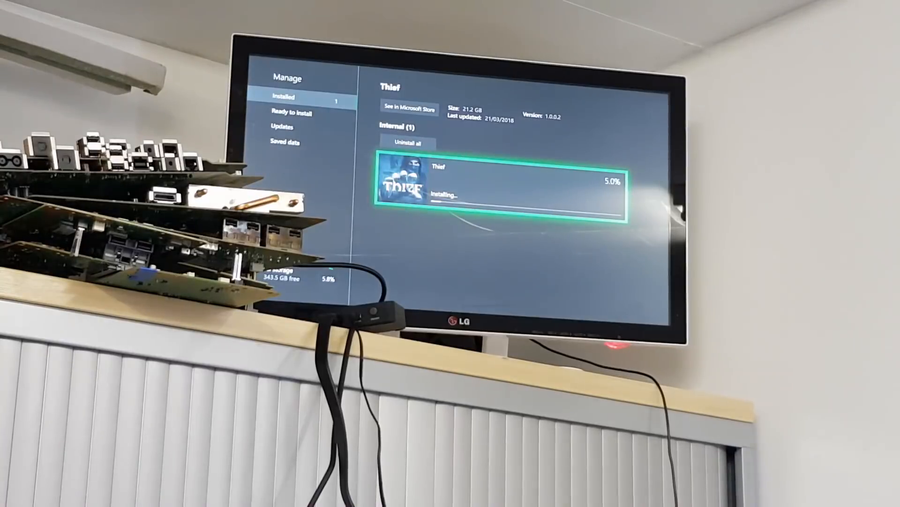